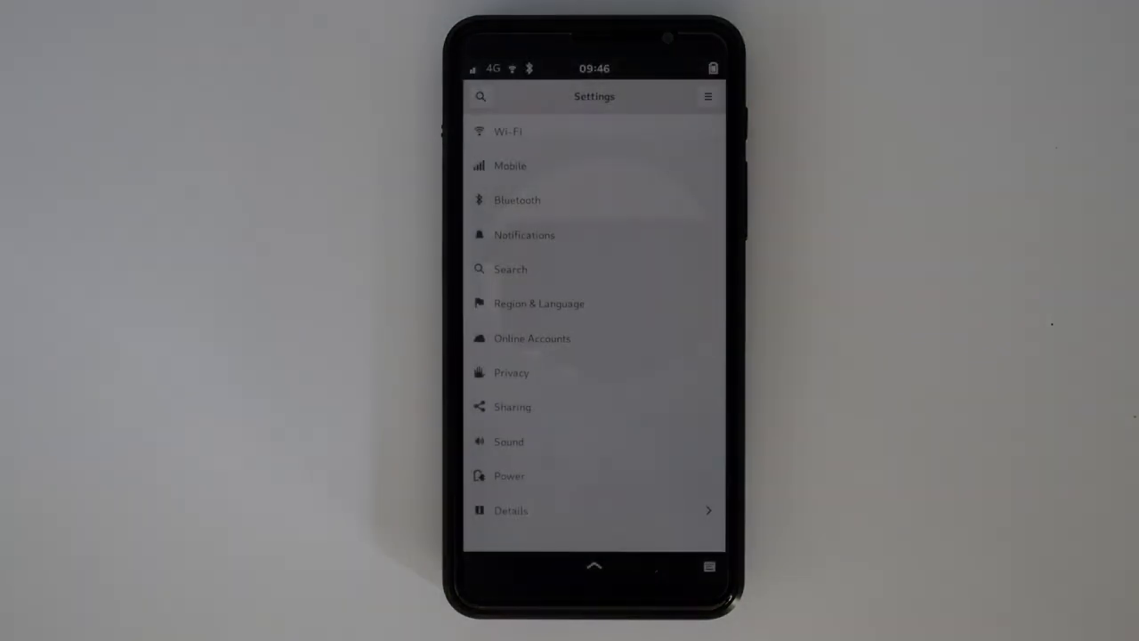
- Close Settings and launch the Software store to its Explore page
left_click(511, 373)
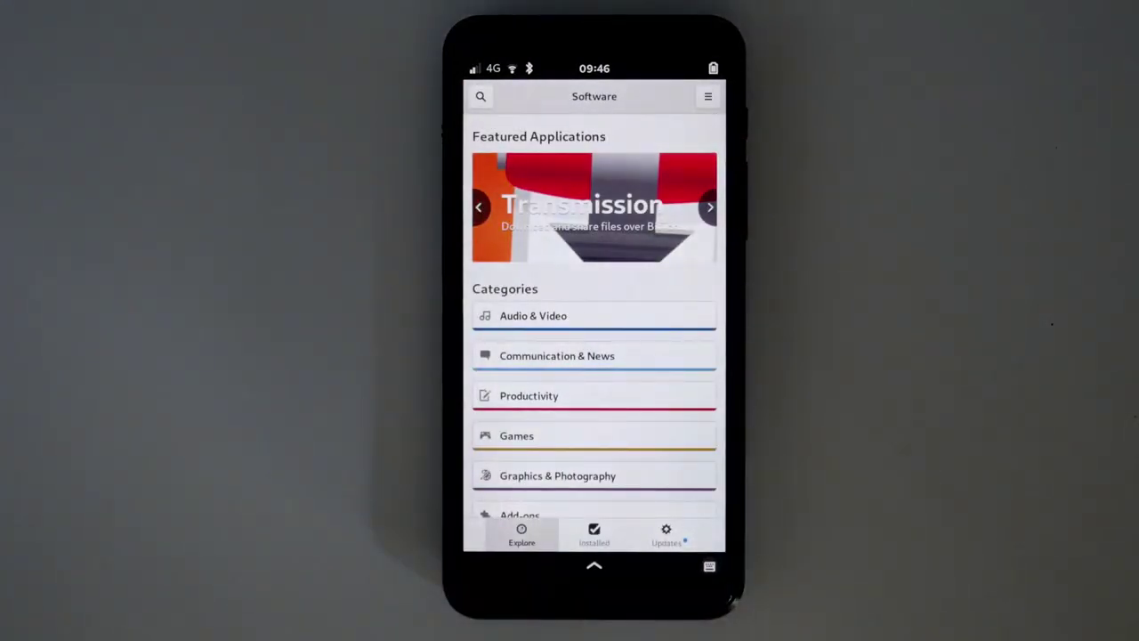
left_click(594, 534)
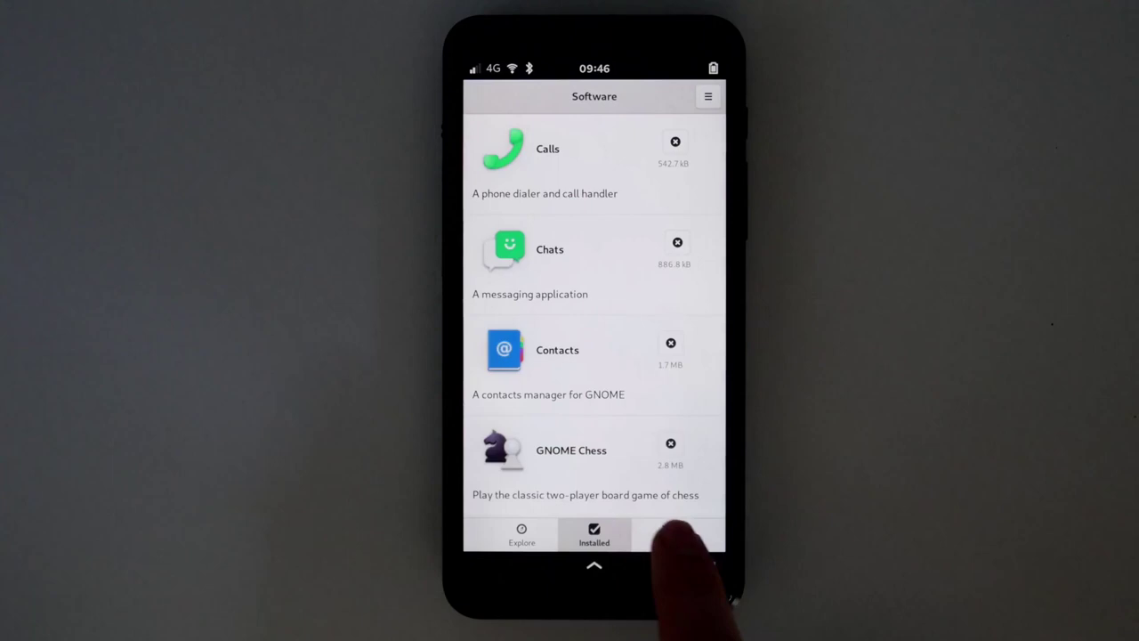
left_click(666, 537)
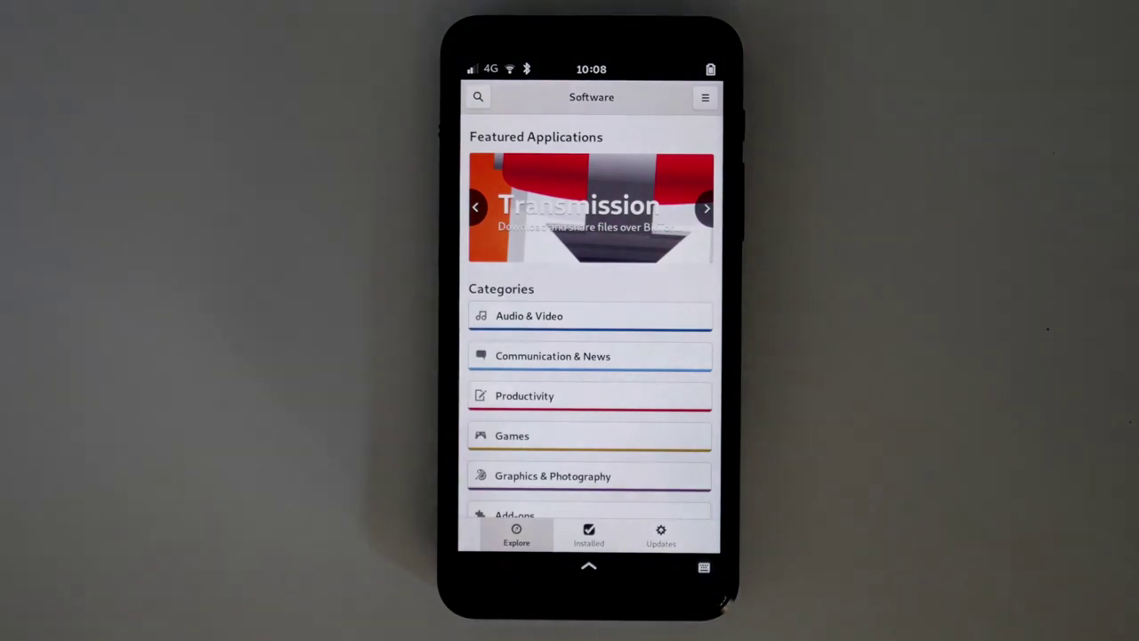
- Show installed apps and scroll from Calls and Chats down to GNOME Calculator and Help
left_click(588, 534)
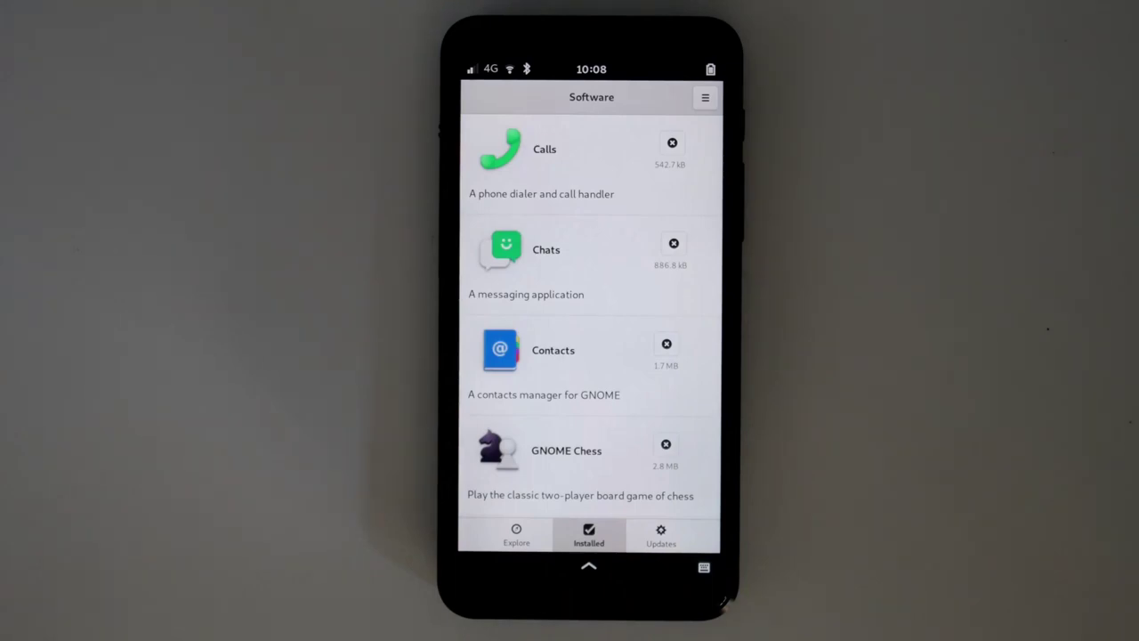
scroll("down", 3)
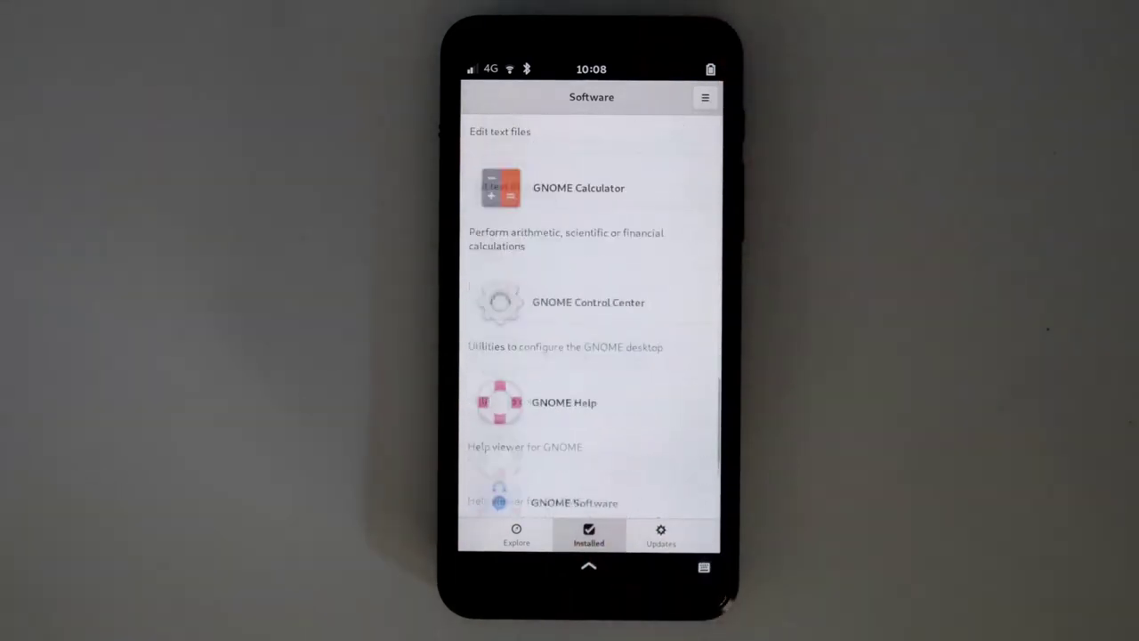
scroll("down", 3)
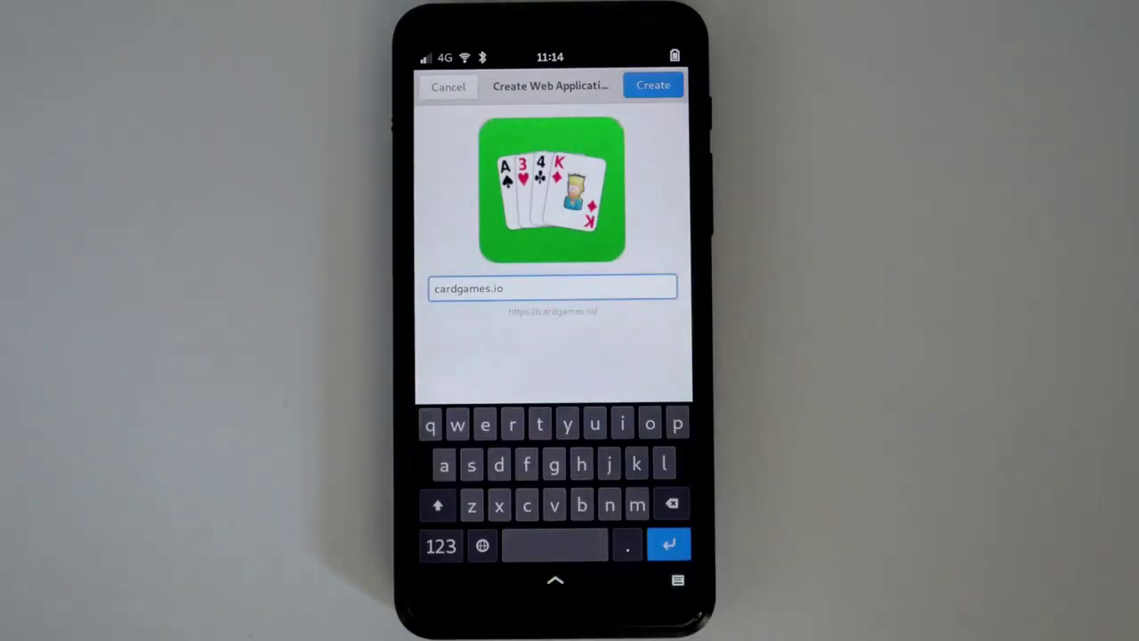
- Create the cardgames.io web app, then scroll the puri.sm page to the Librem 14
left_click(653, 85)
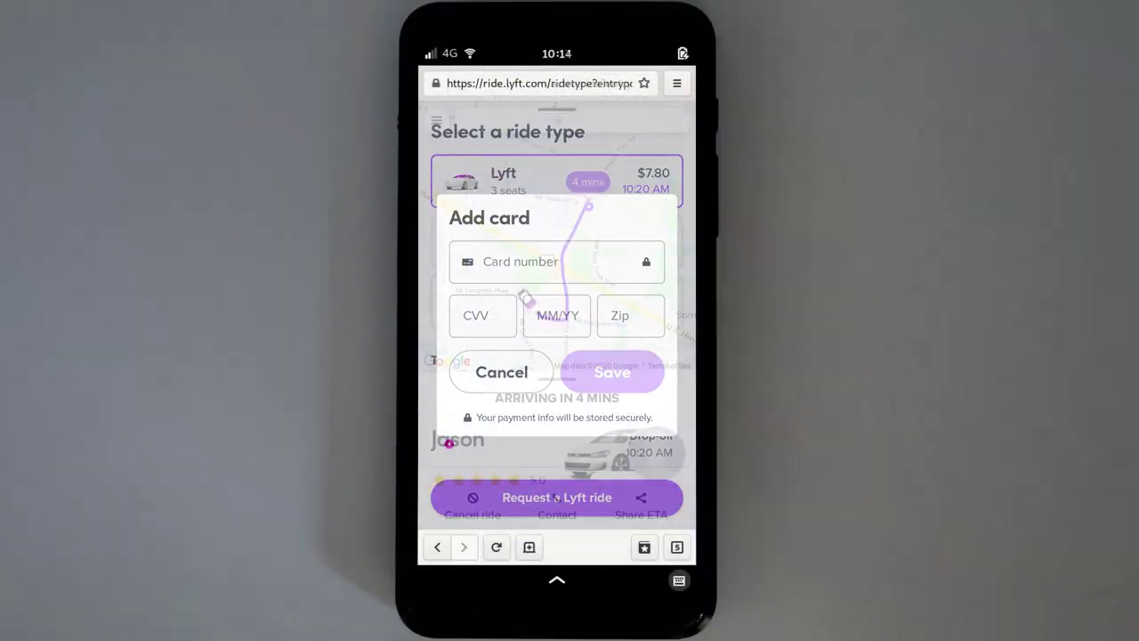
left_click(613, 372)
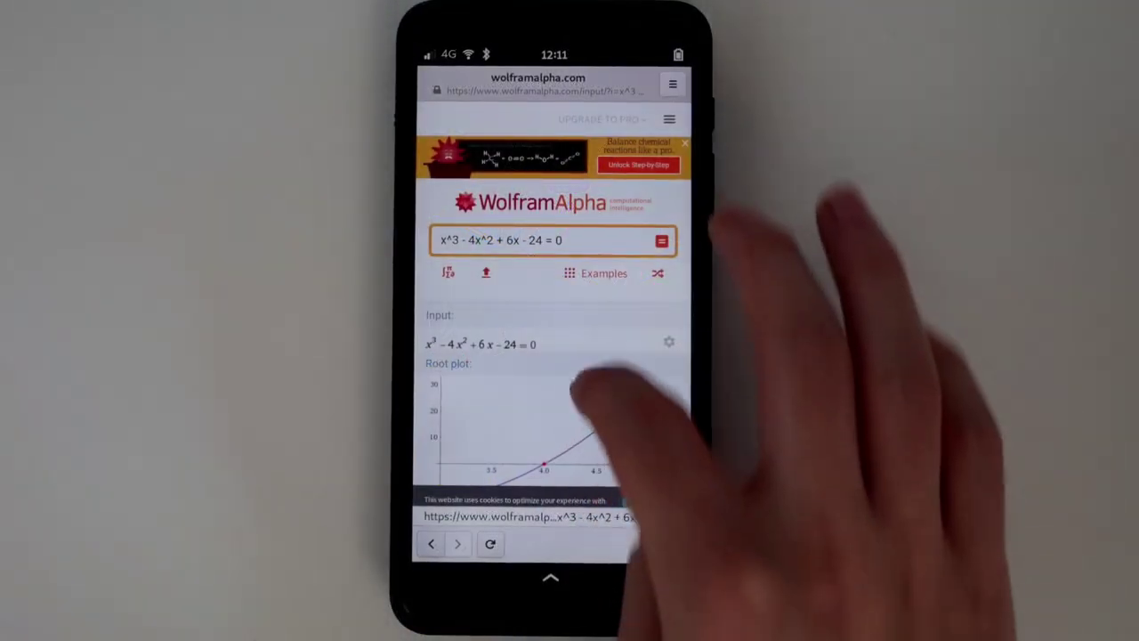
scroll("down", 3)
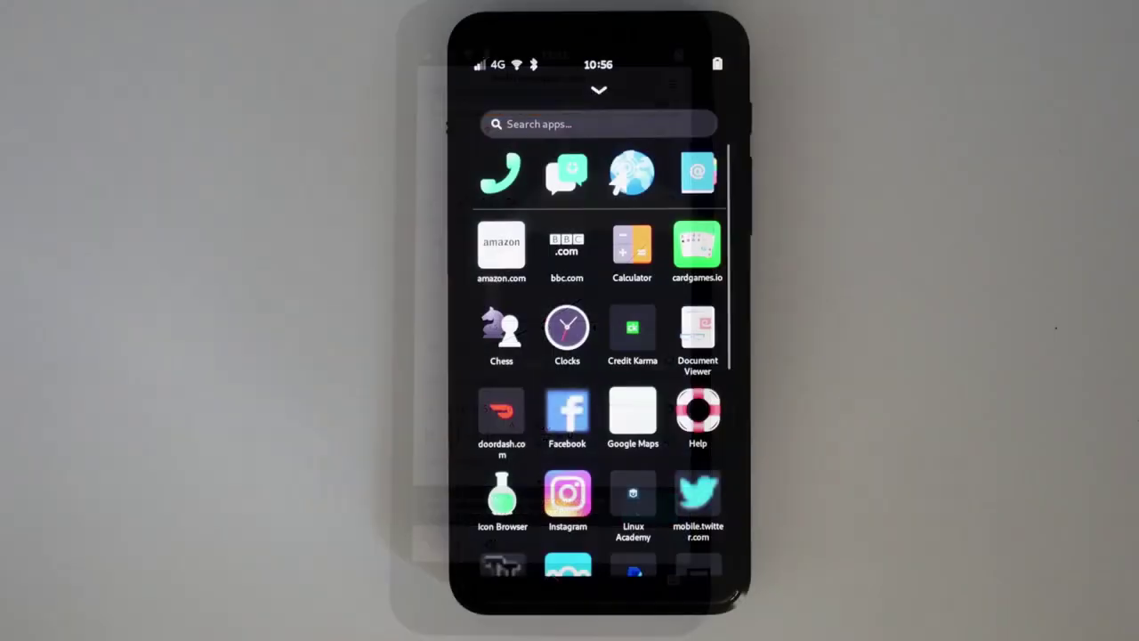
scroll("down", 3)
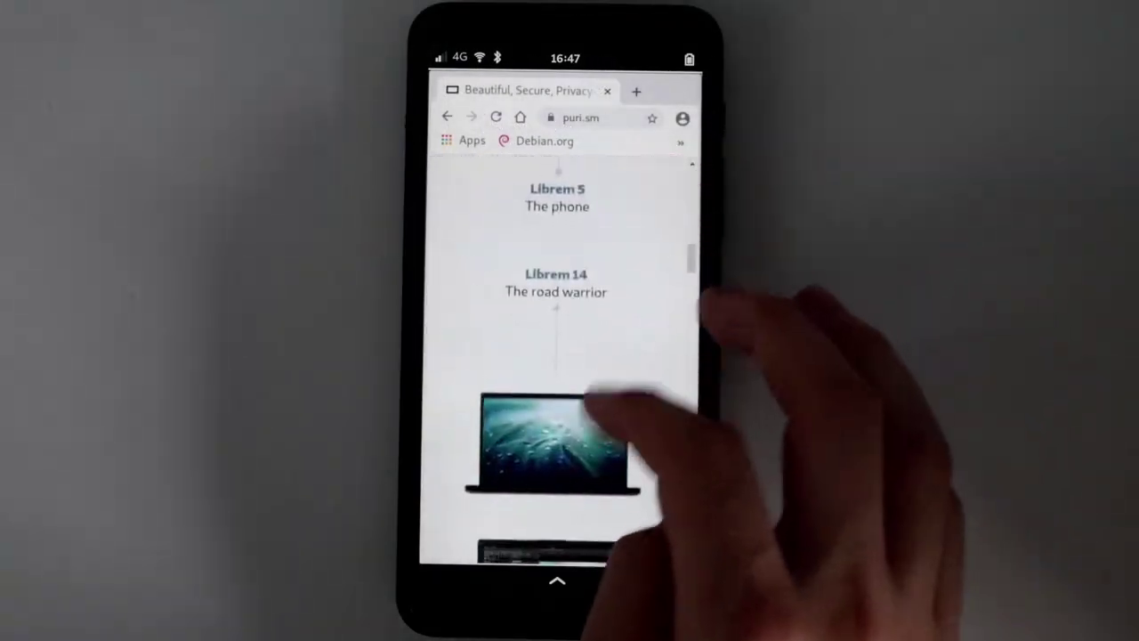
scroll("down", 3)
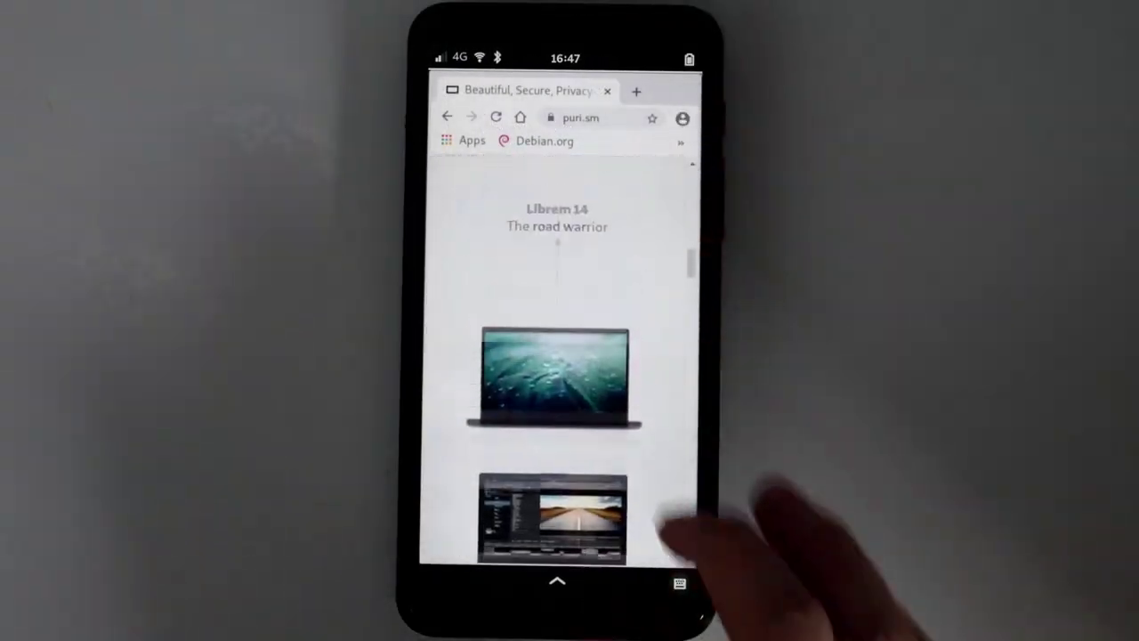